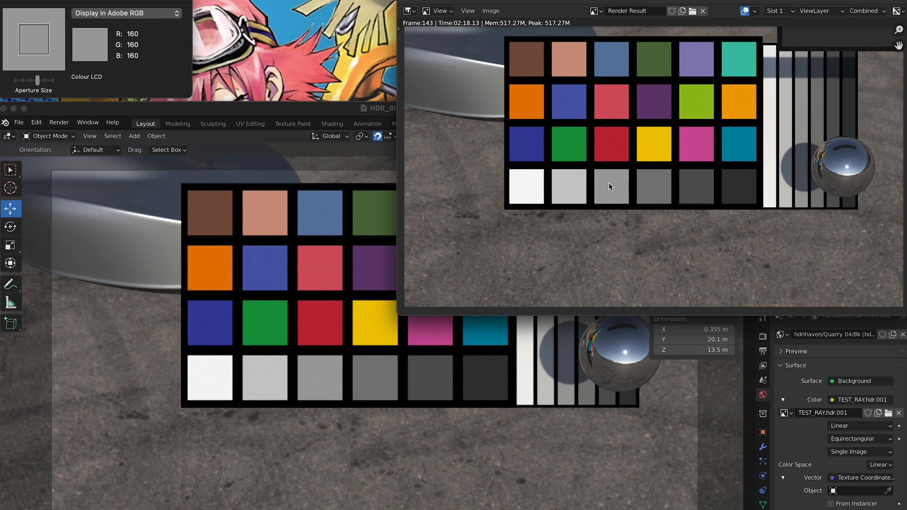
# Step: Open the file browser on the RAY Light Test Samples HDRI folder from the Environment Texture
pyautogui.click(33, 39)
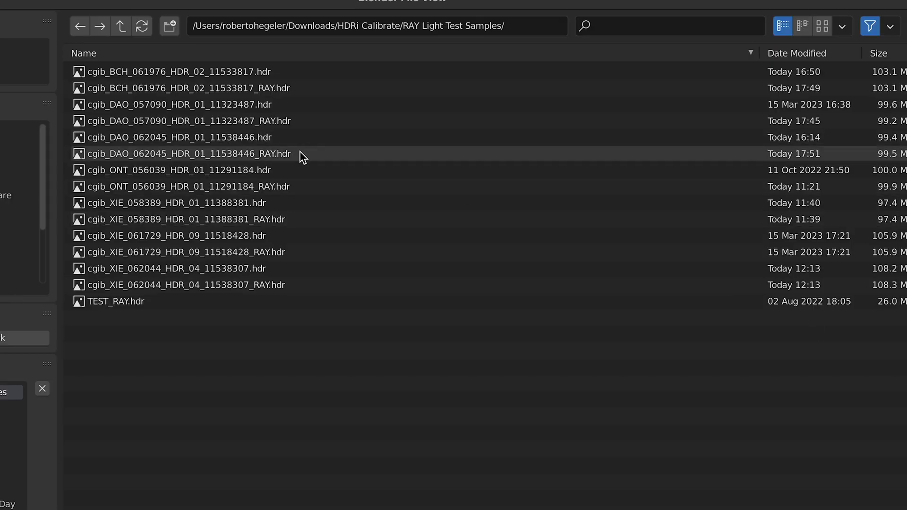
# Step: Load the cgib_XIE_061729 HDRI as the world dome and reopen the sample folder browser
pyautogui.doubleClick(183, 154)
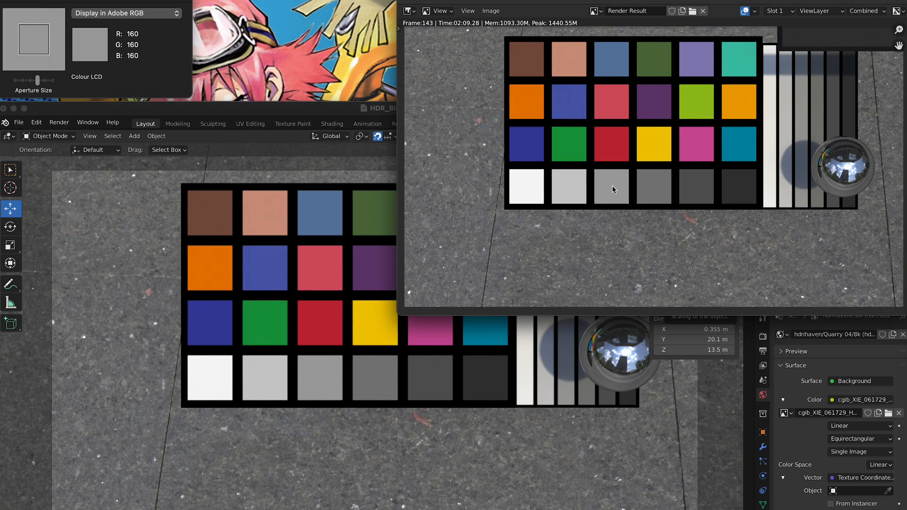
pyautogui.click(889, 412)
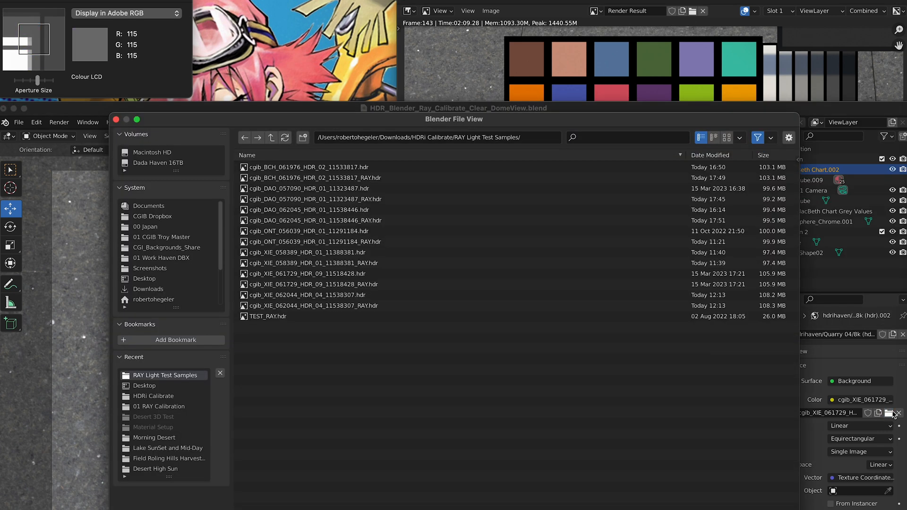